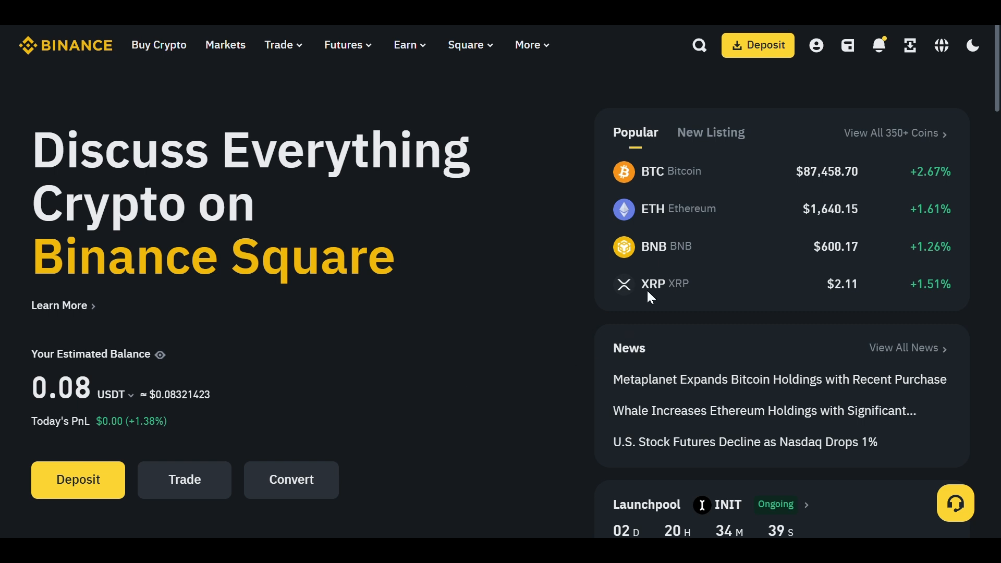
# Navigate from the Wallet menu to the Funding wallet and its Transaction History page.
pyautogui.click(816, 45)
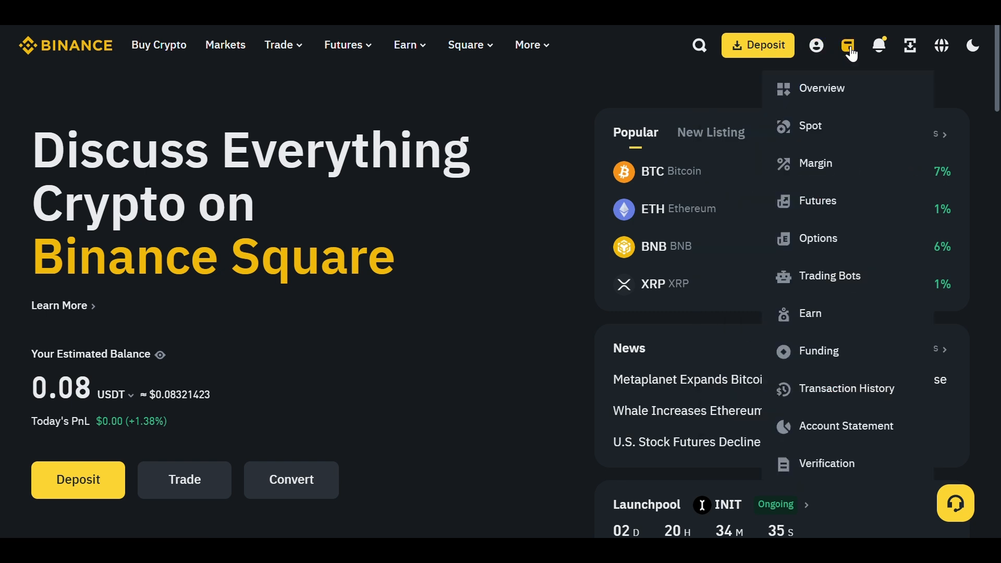
pyautogui.moveTo(825, 356)
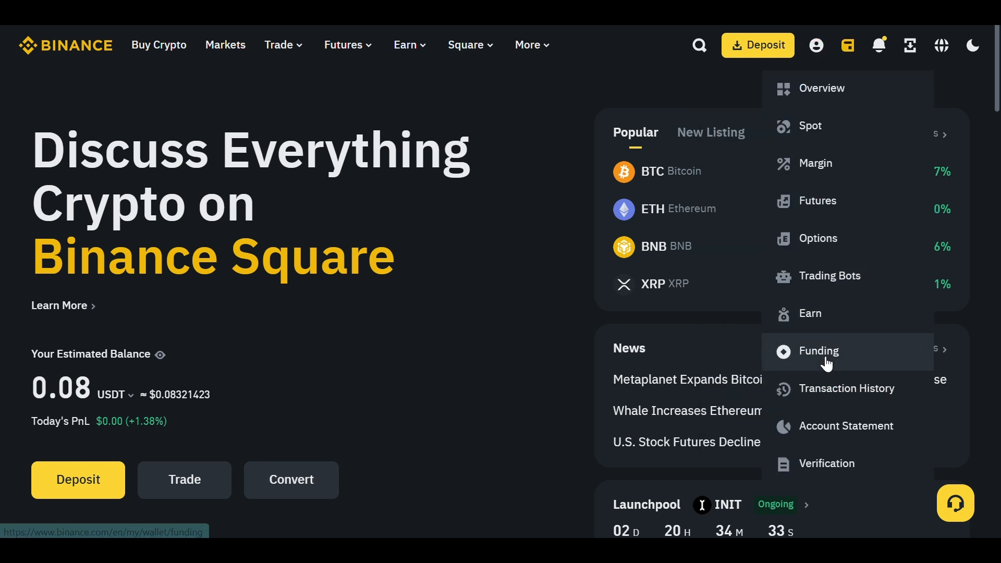
pyautogui.moveTo(823, 313)
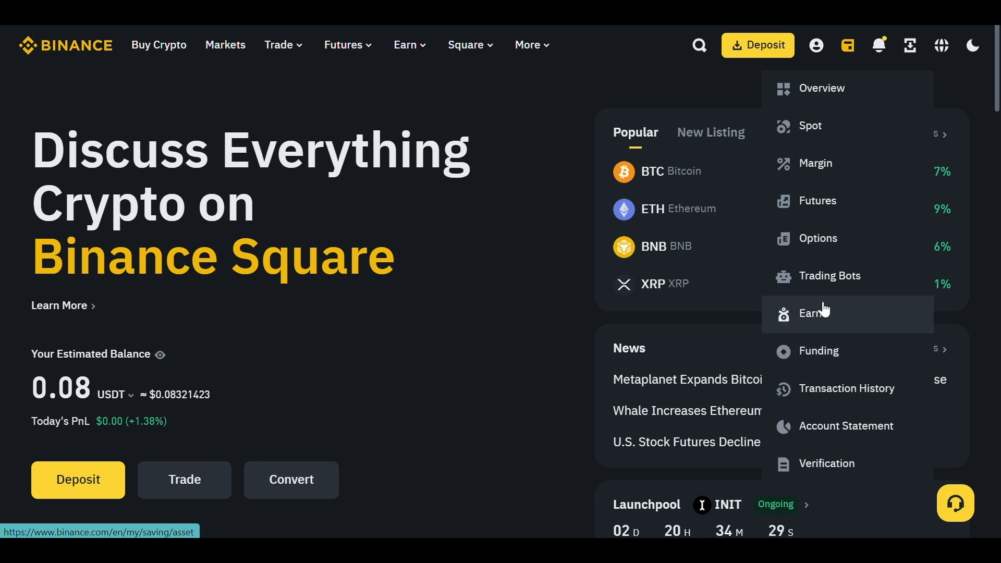
pyautogui.moveTo(823, 307)
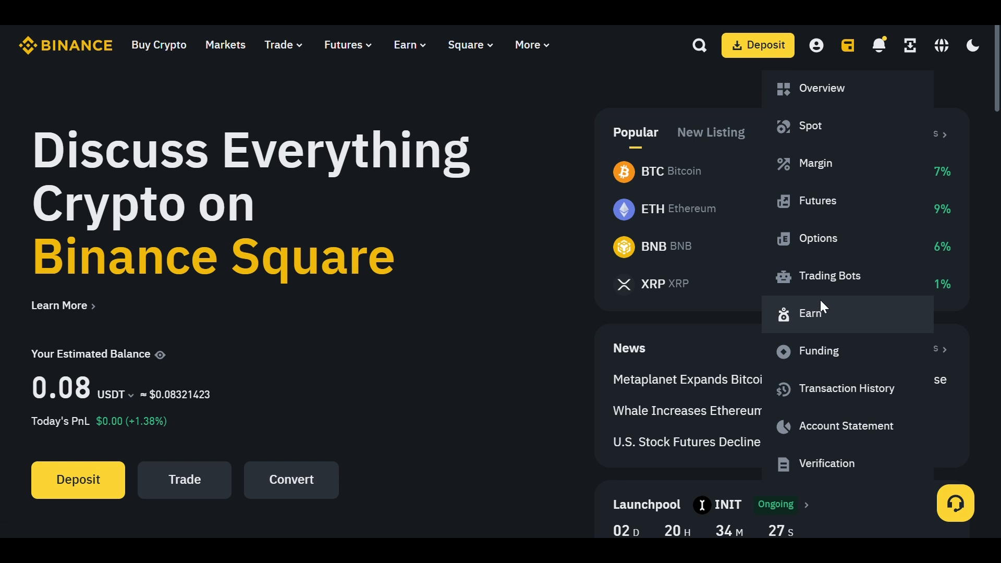
pyautogui.click(822, 350)
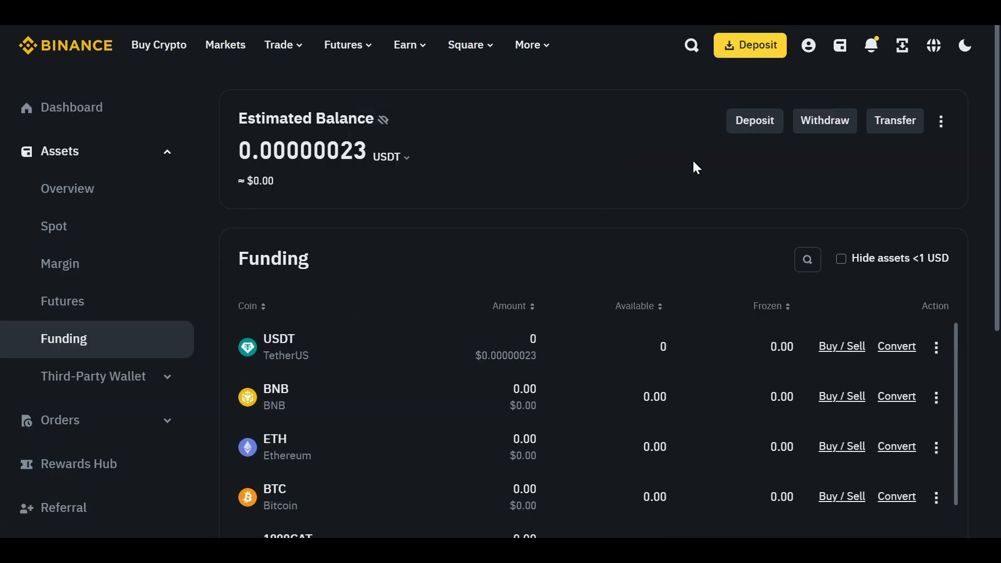
pyautogui.moveTo(718, 183)
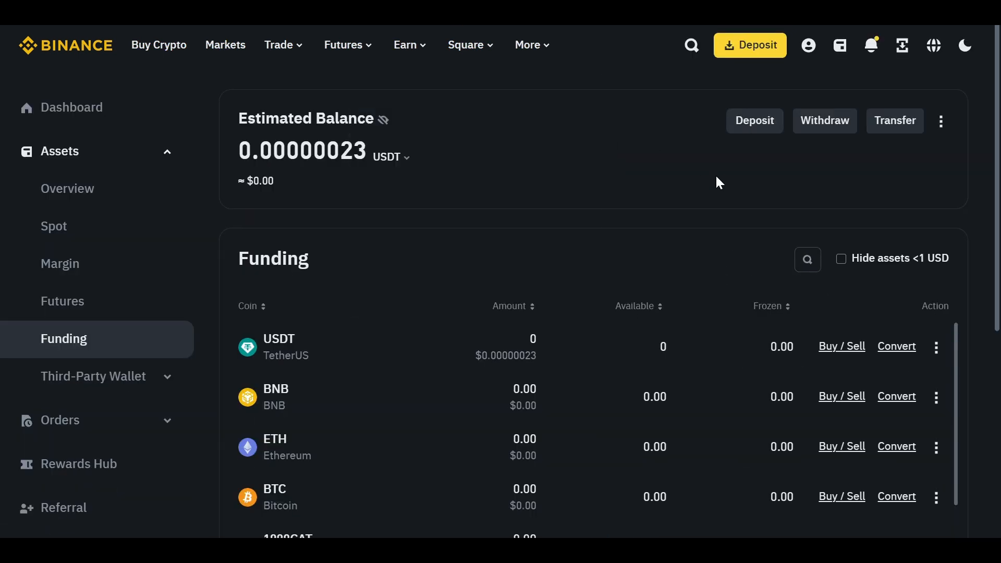
pyautogui.click(939, 120)
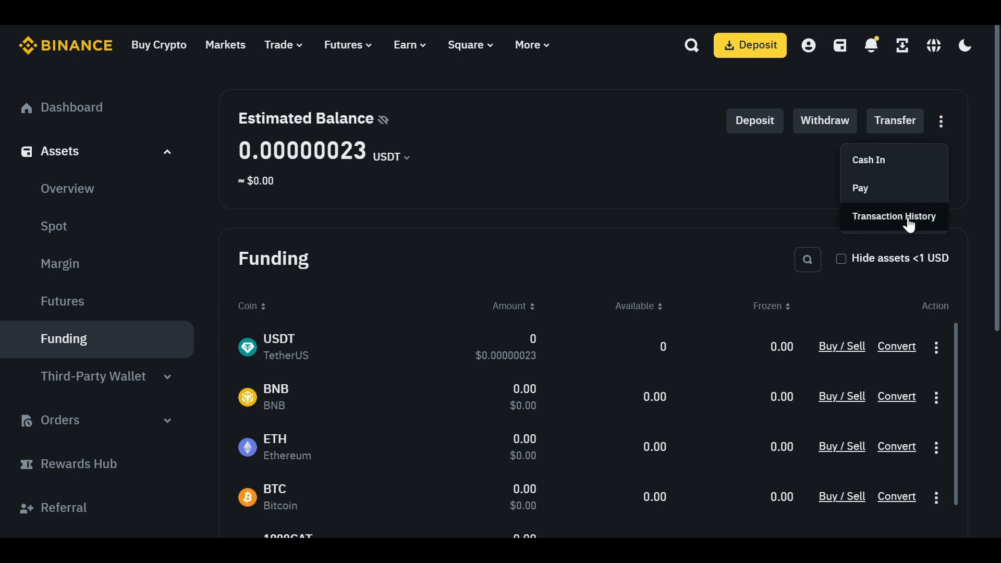
pyautogui.click(894, 216)
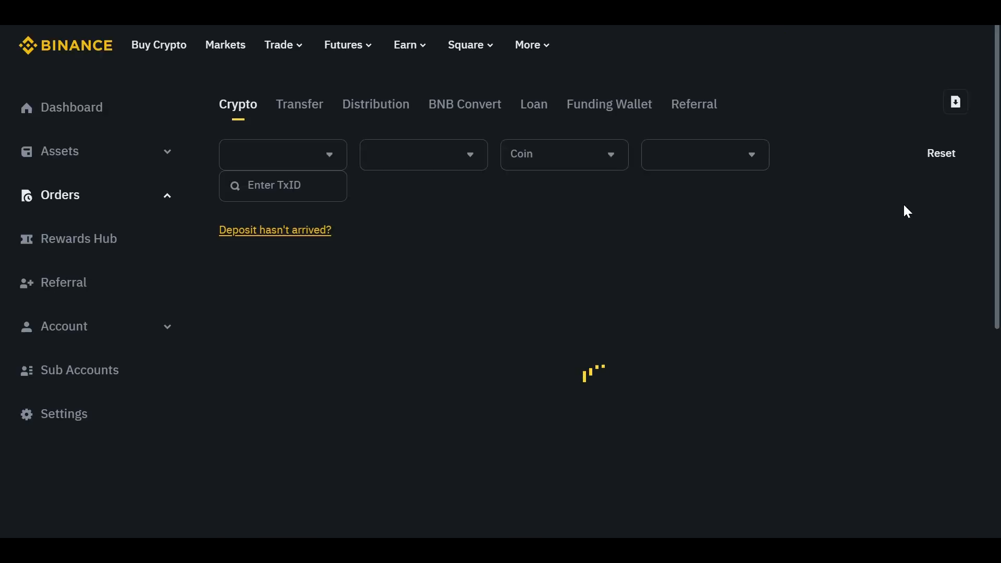